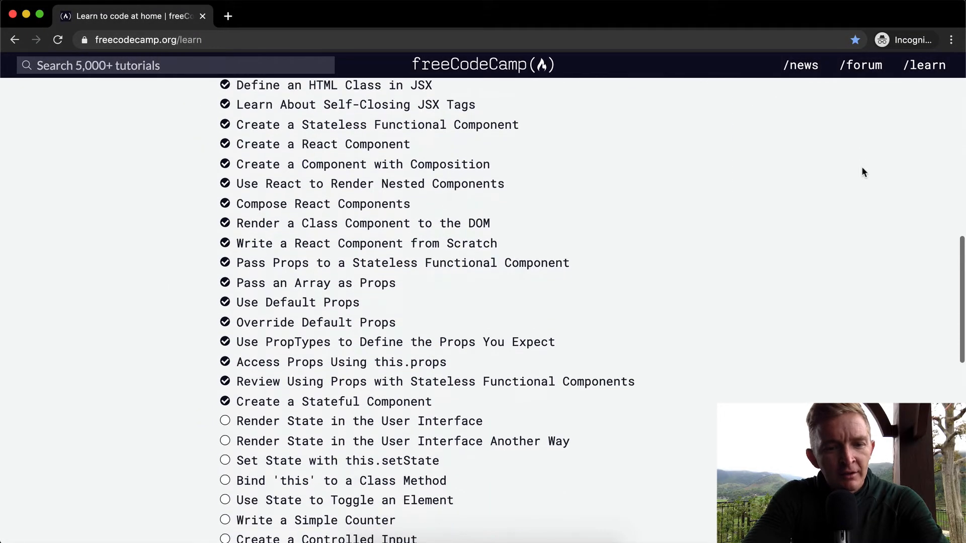
Step: Open the 'Render State in the User Interface' React challenge from the curriculum list
click(344, 420)
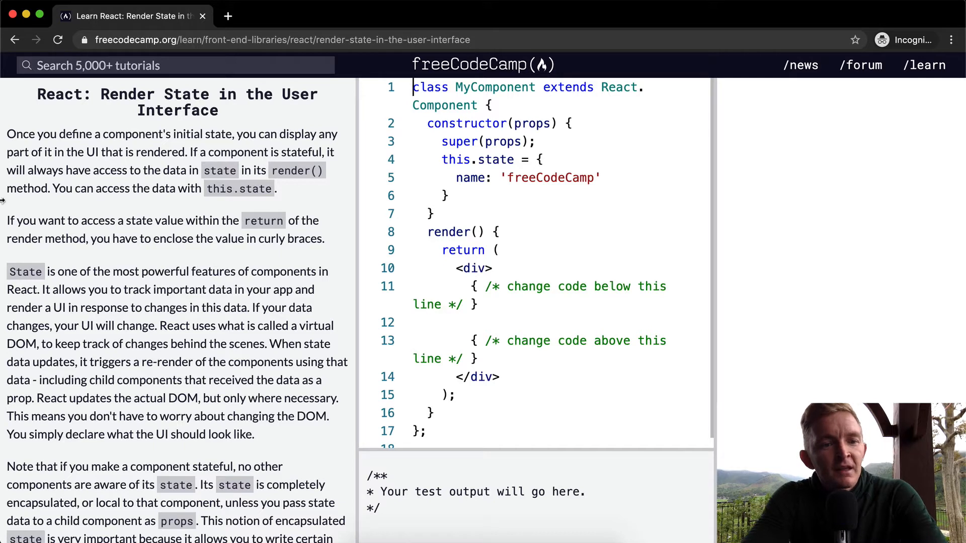
mouse_move(176, 188)
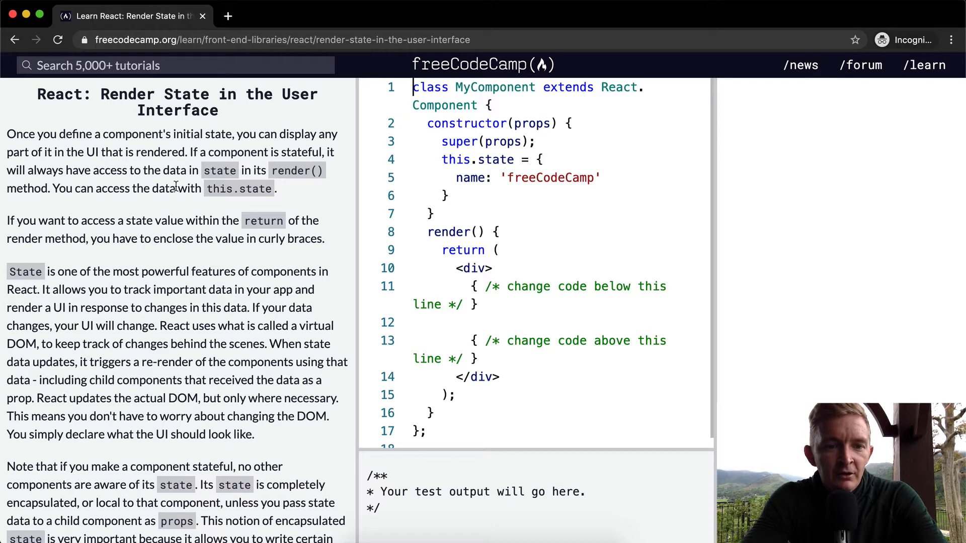
scroll(down, 3)
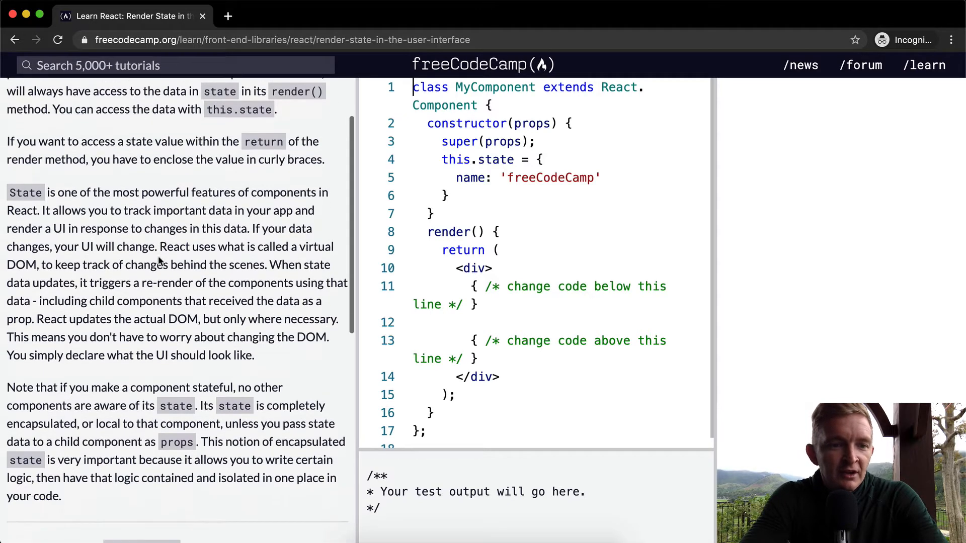
scroll(down, 3)
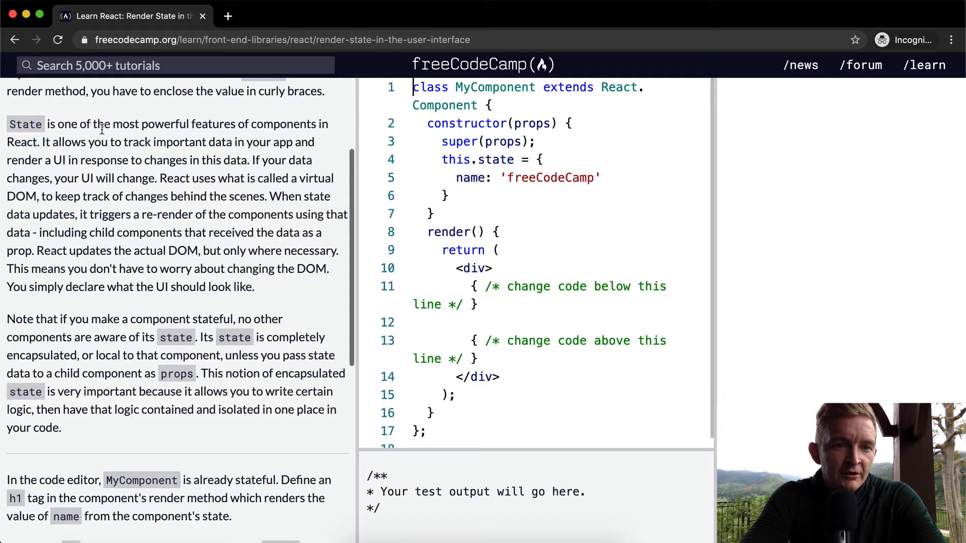
mouse_move(194, 117)
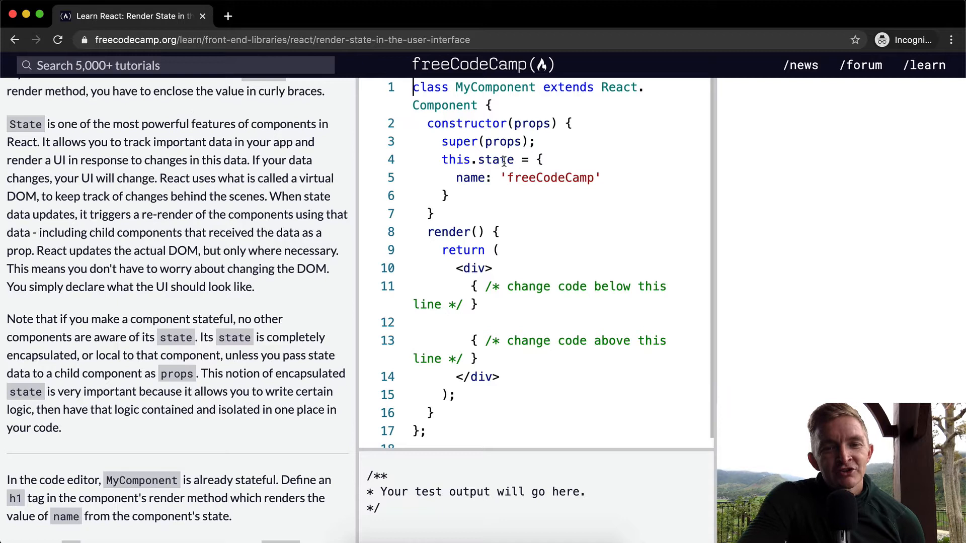
mouse_move(560, 179)
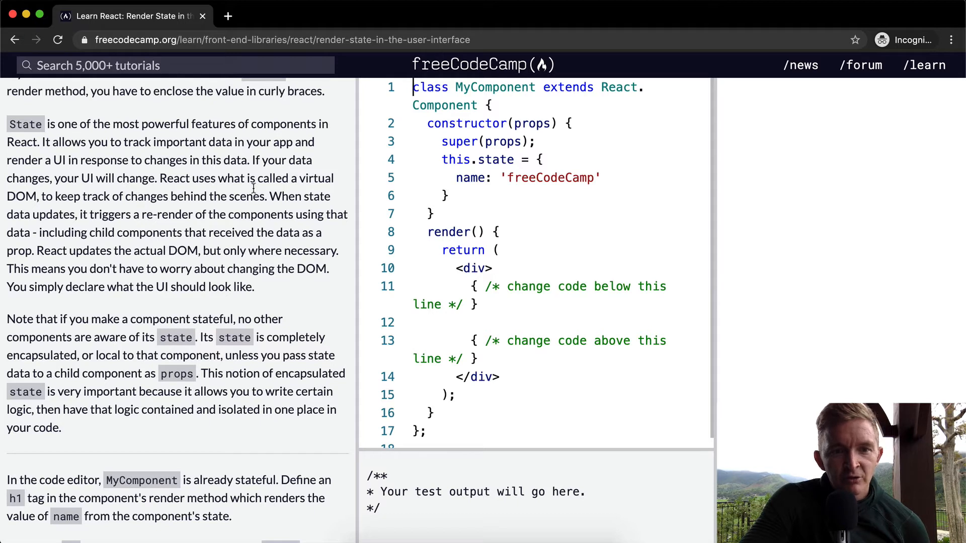
mouse_move(19, 201)
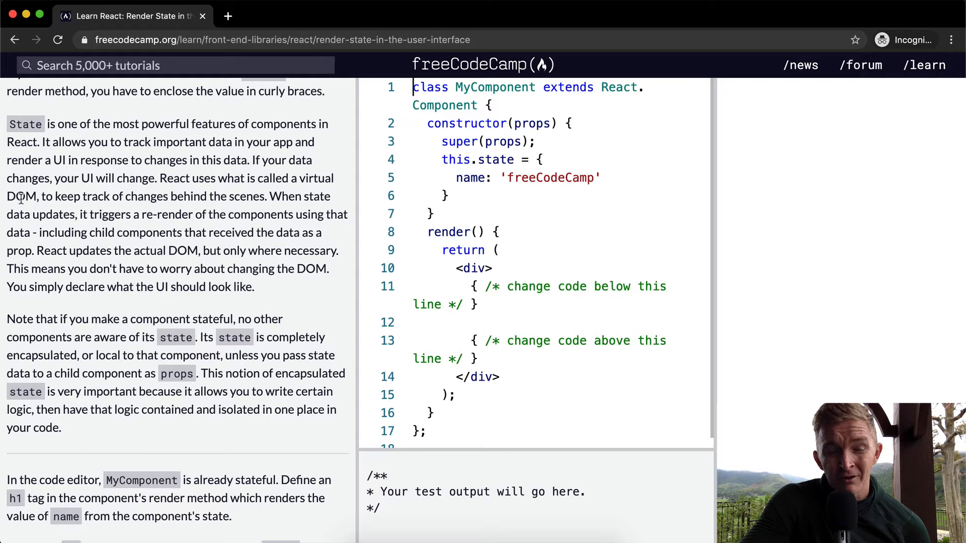
mouse_move(83, 197)
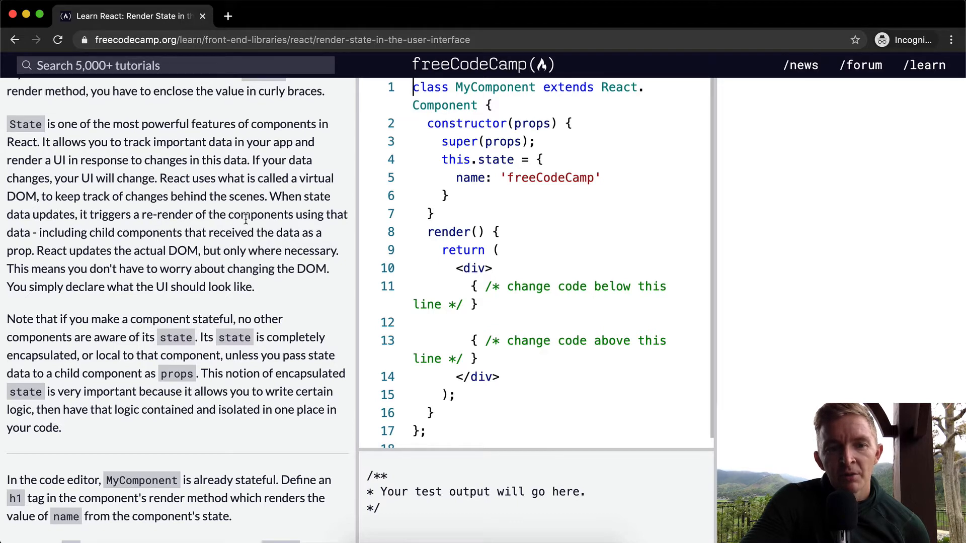
mouse_move(83, 231)
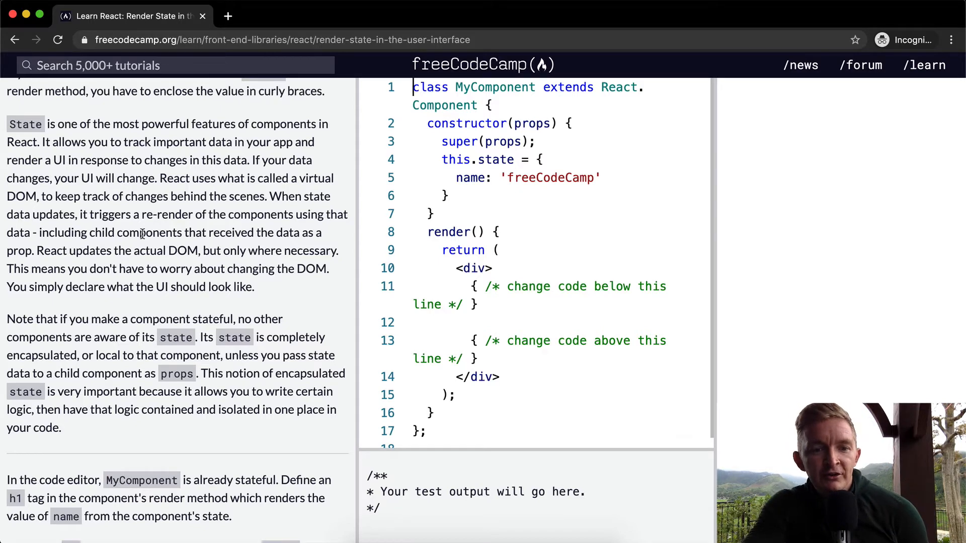
mouse_move(73, 274)
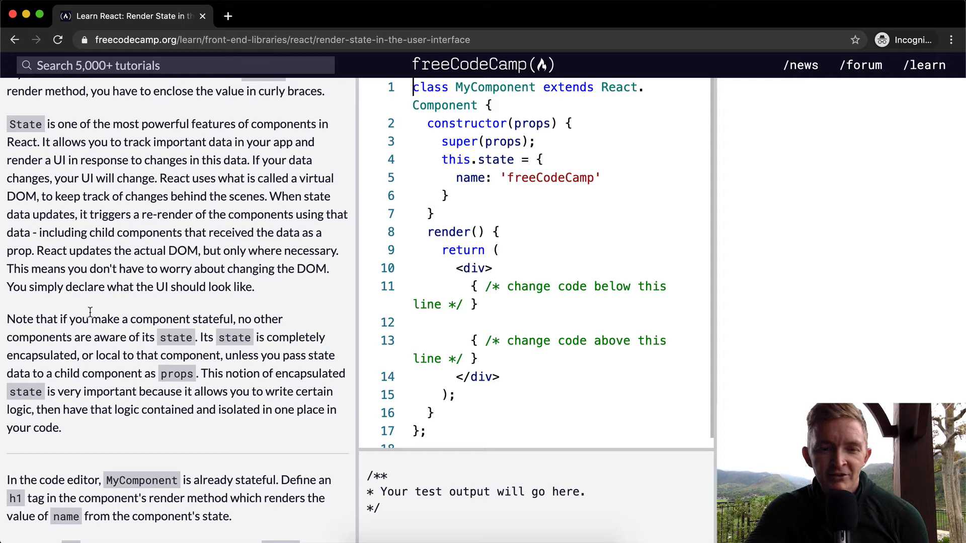
scroll(down, 3)
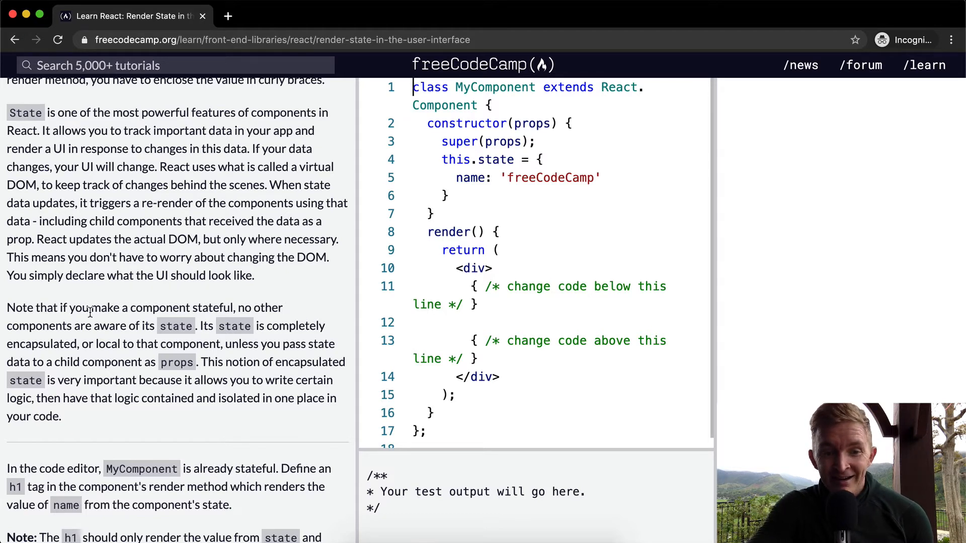
mouse_move(145, 312)
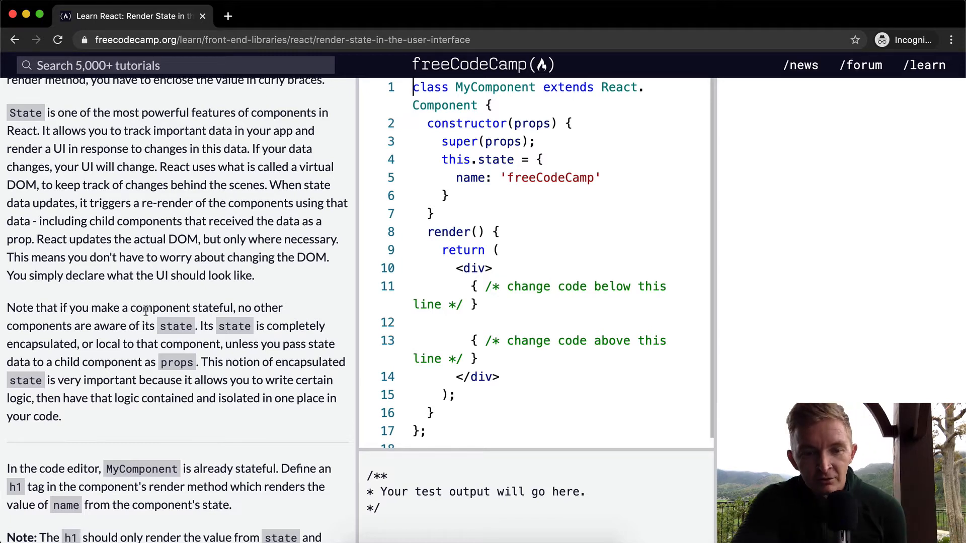
Step: Add an h1 containing {this.state.name} on line 12 of MyComponent's render method
scroll(down, 3)
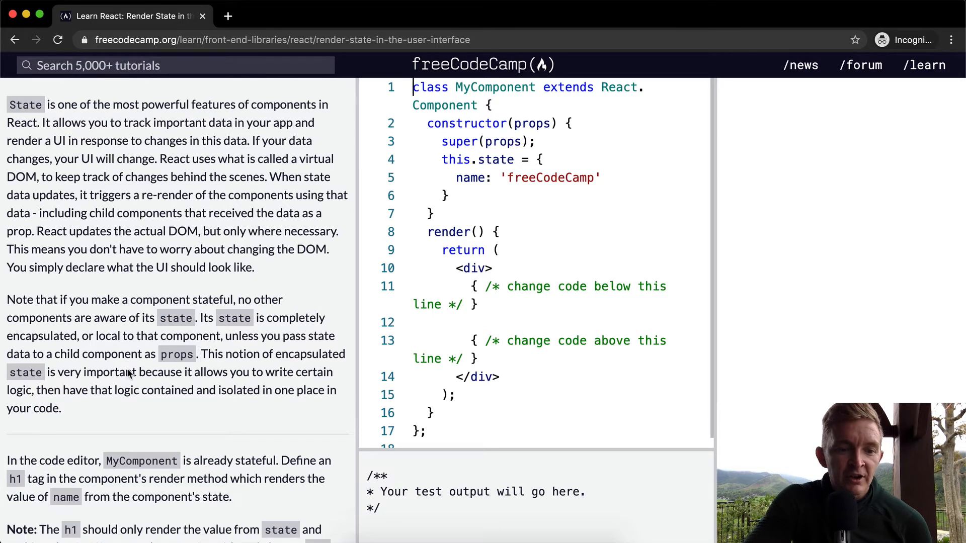
scroll(down, 3)
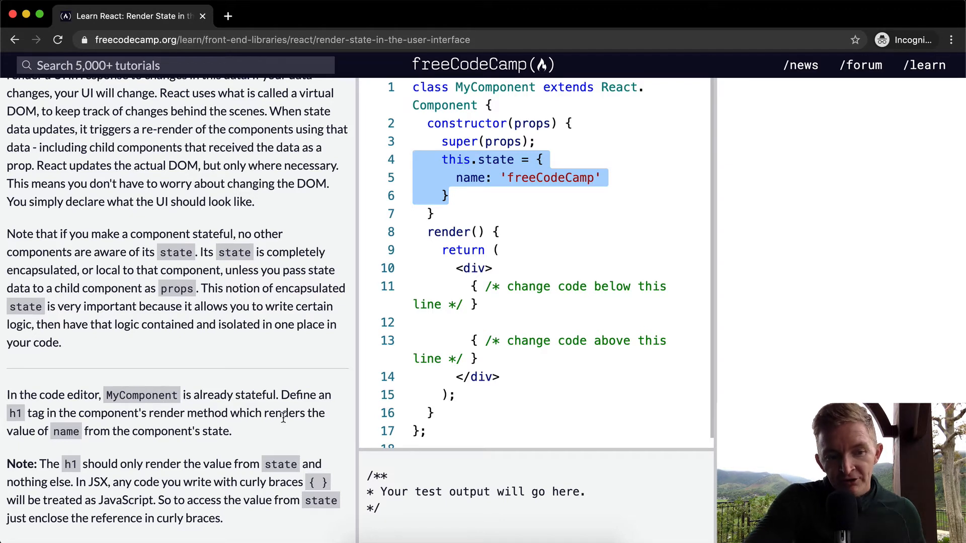
click(535, 341)
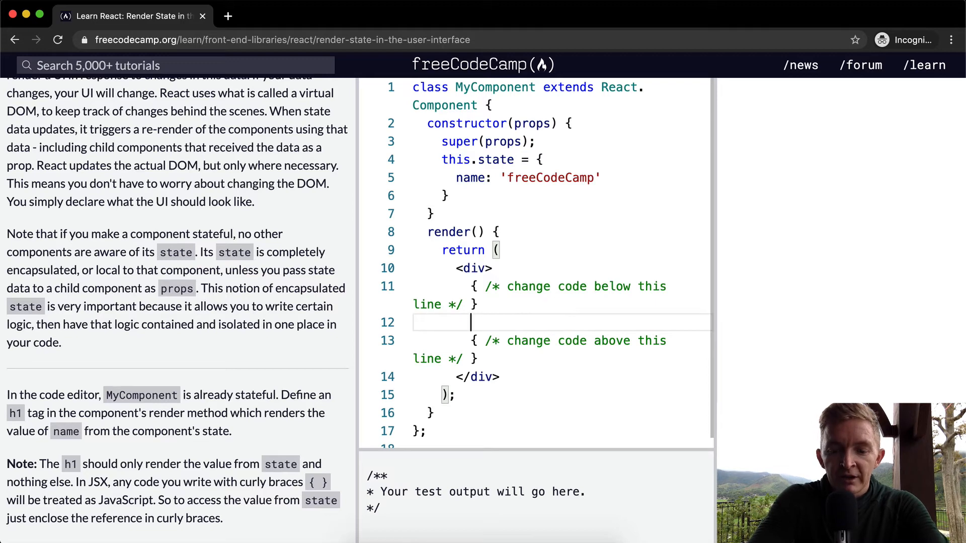
text(<h1>)
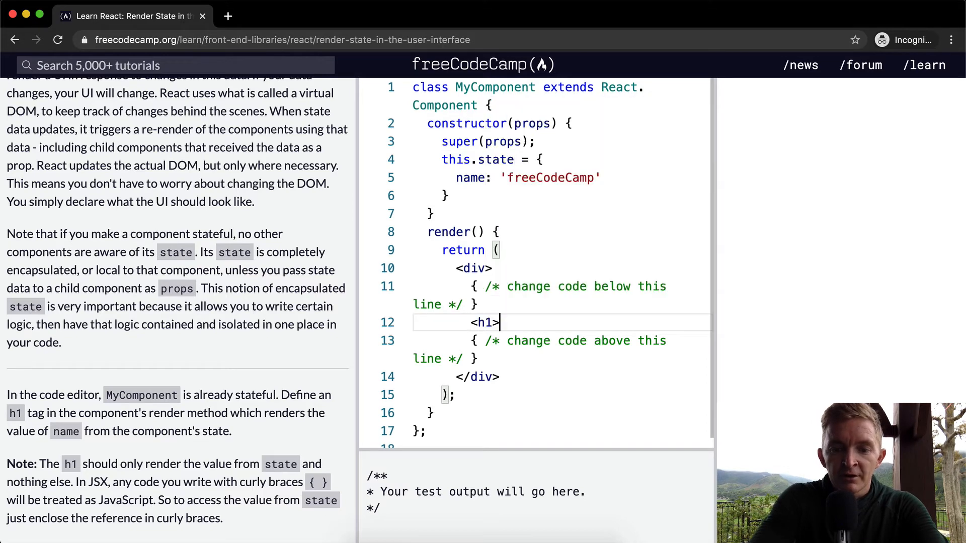
text(</h1>)
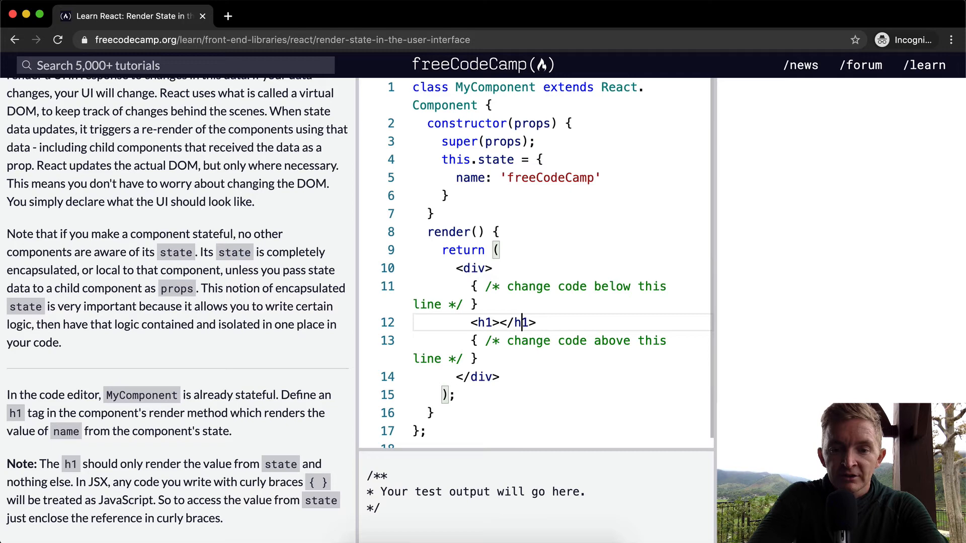
text(P)
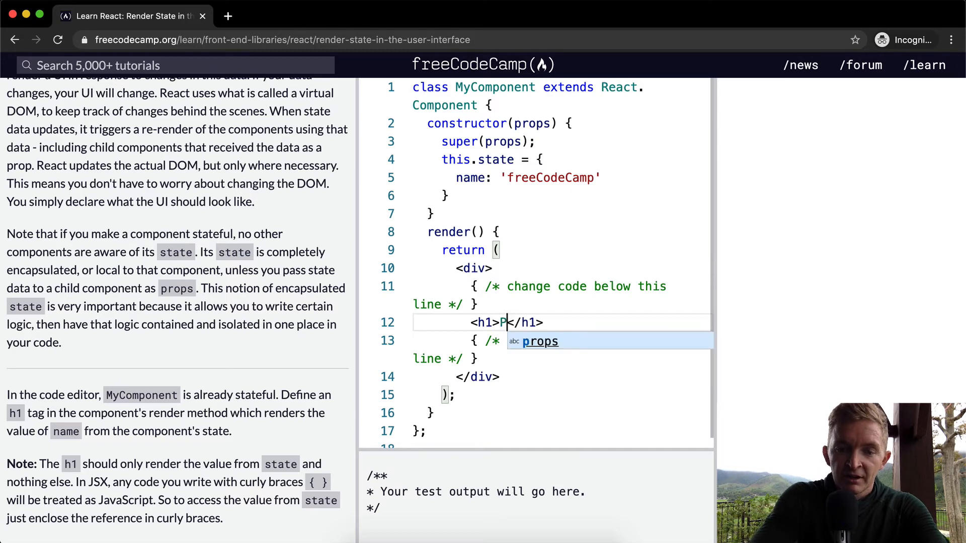
text({this.s)
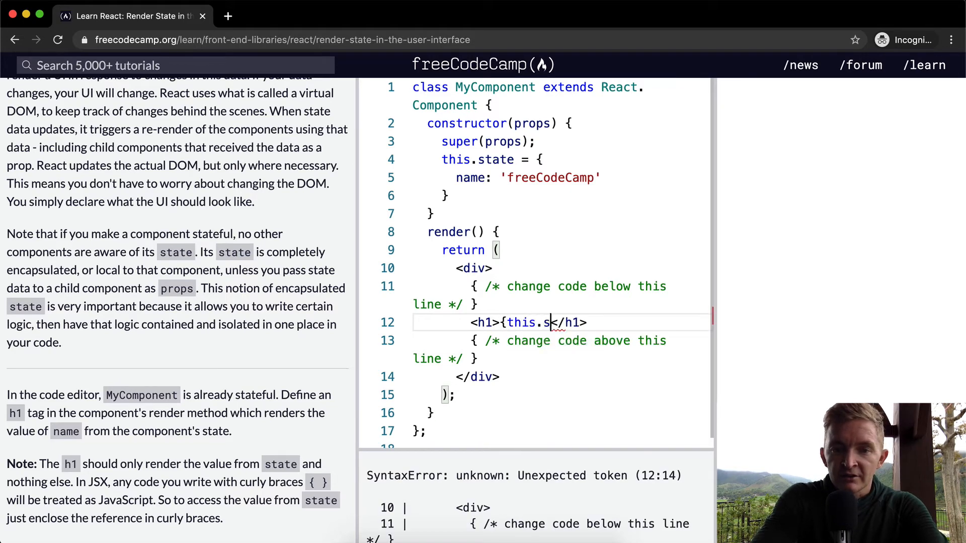
text(tate.name})
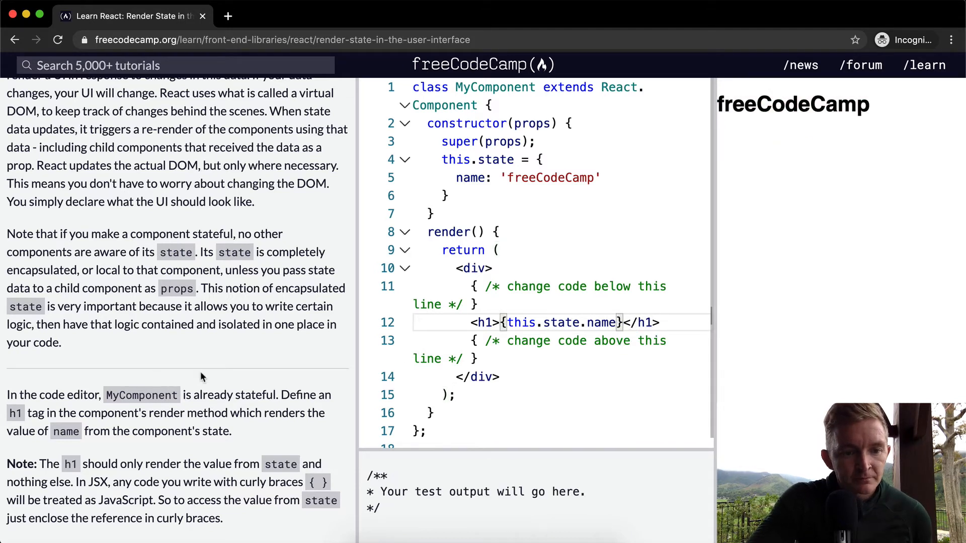
scroll(down, 3)
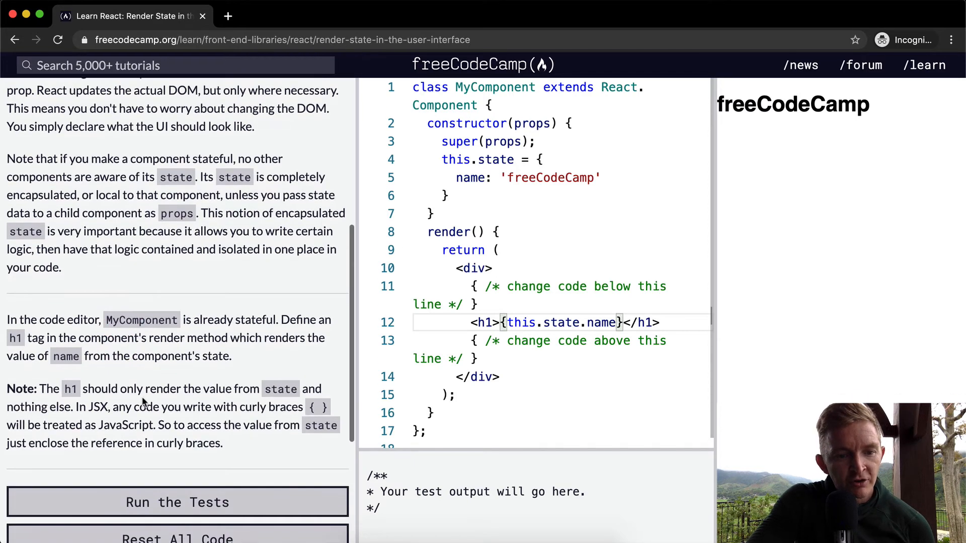
mouse_move(42, 411)
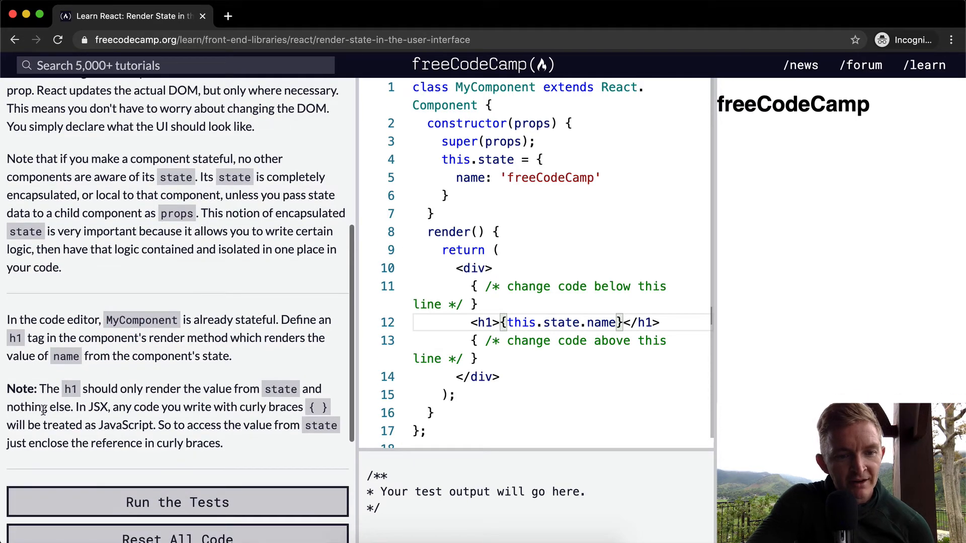
mouse_move(192, 422)
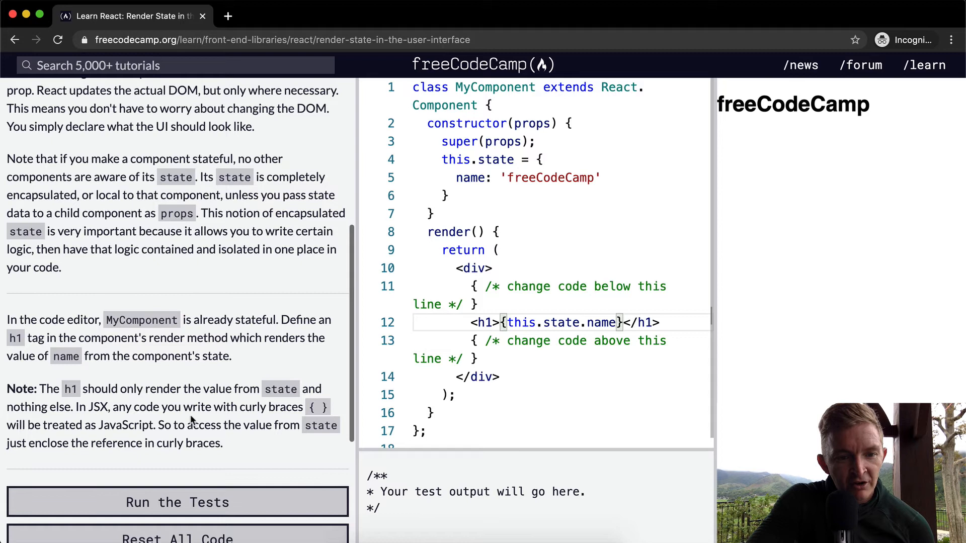
mouse_move(83, 439)
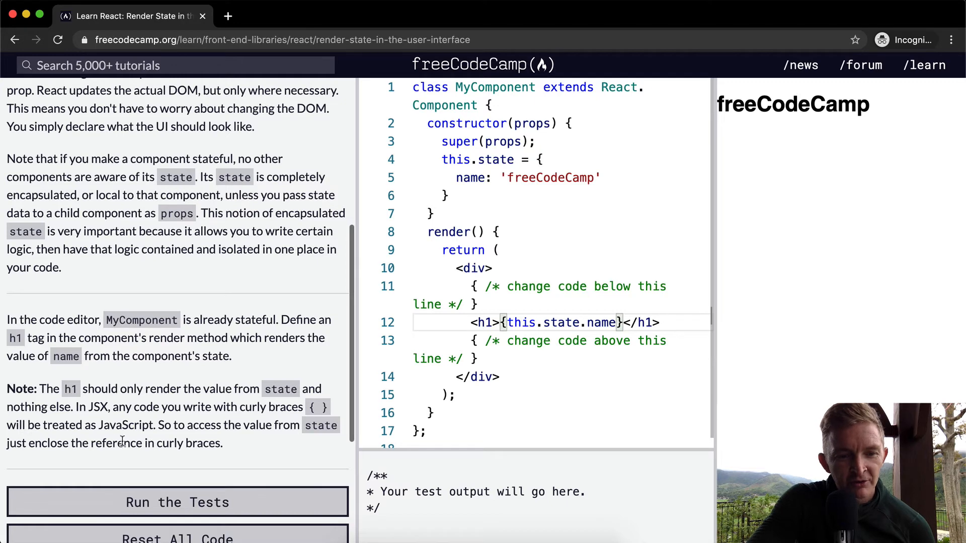
scroll(down, 3)
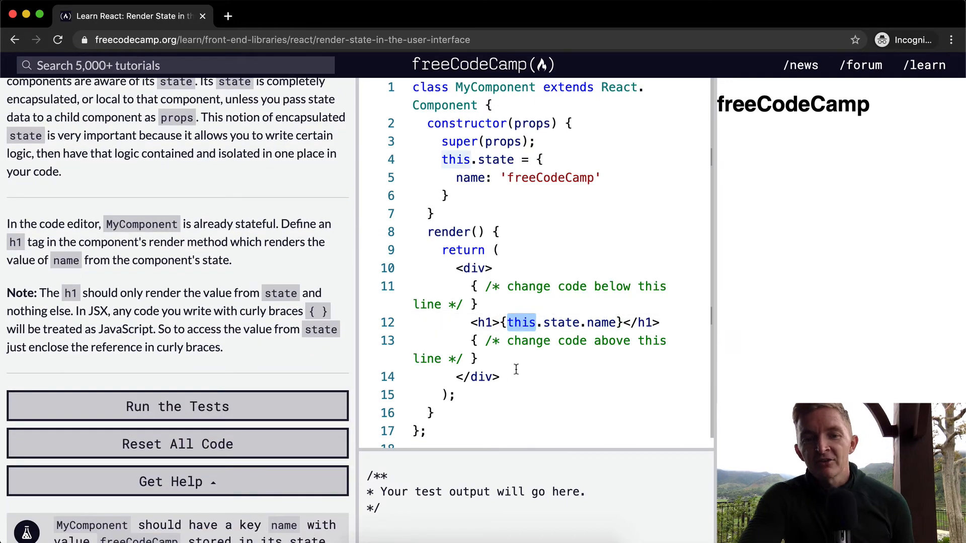
key(Cmd+a)
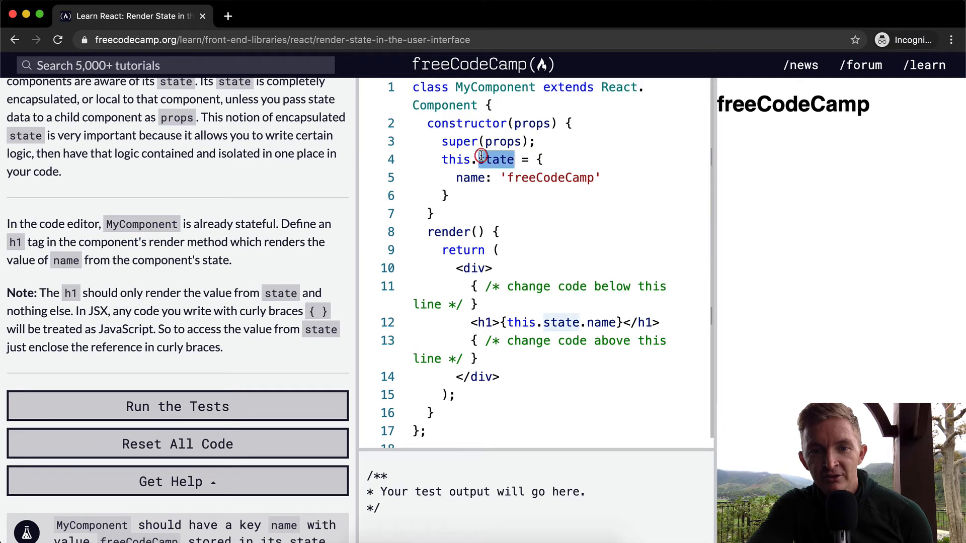
drag(480, 160, 450, 196)
text(t)
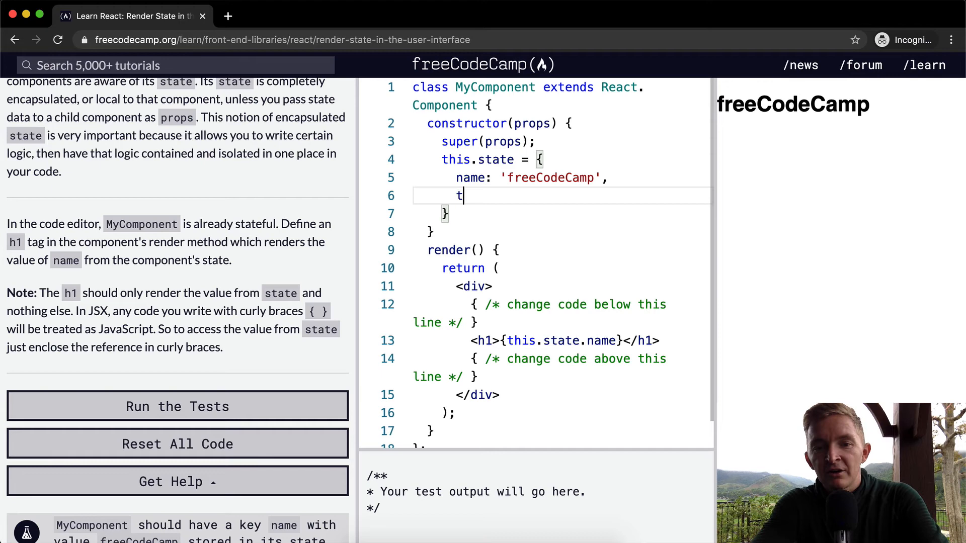
Step: Experiment with a year state from new Date() rendered in a paragraph, then revert to the h1 only
text(year:)
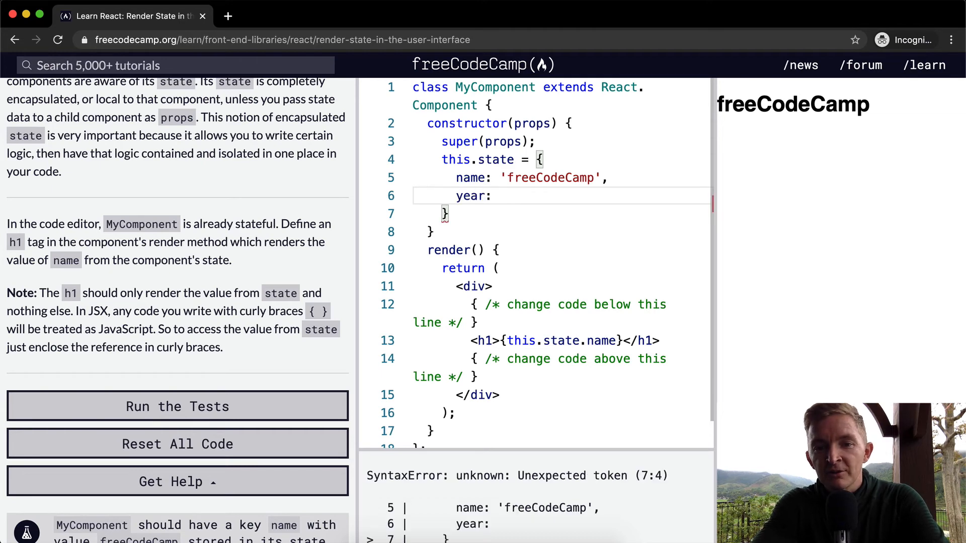
text(new Dat)
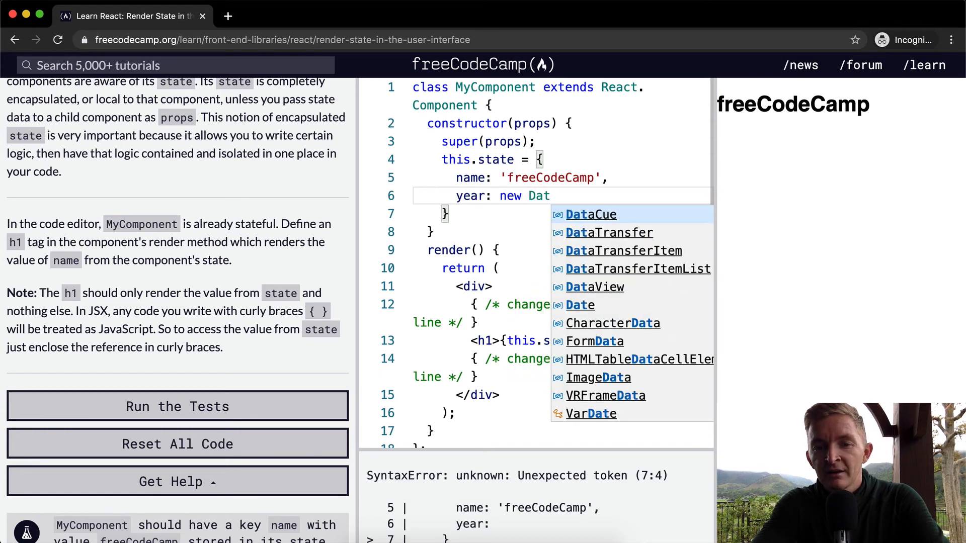
text(e().getFullYear()
text(<p>Year: {)
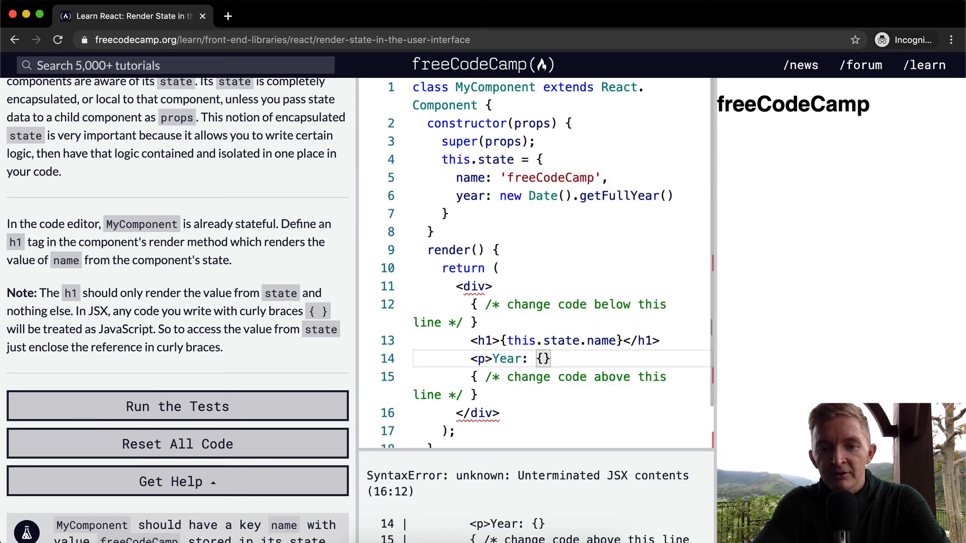
text(this.state.year)
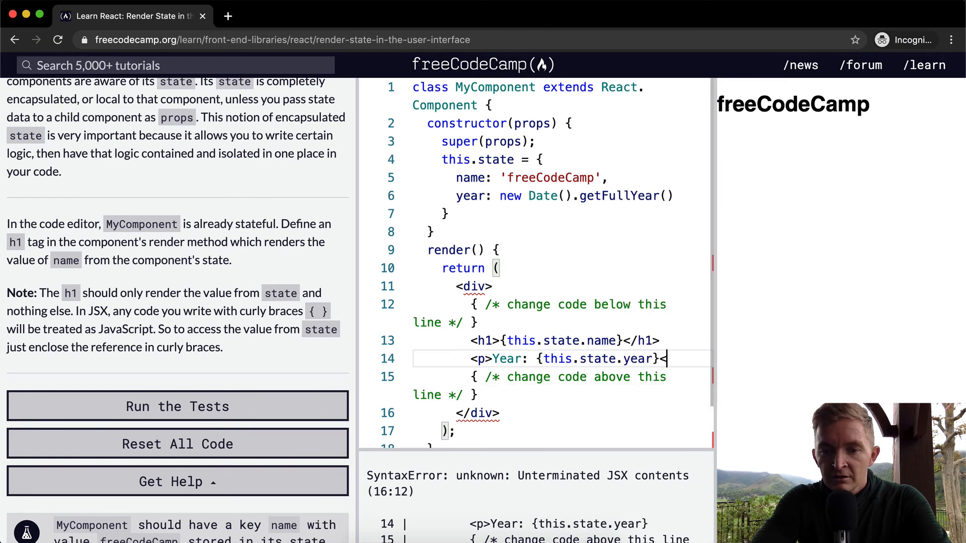
text(/p>)
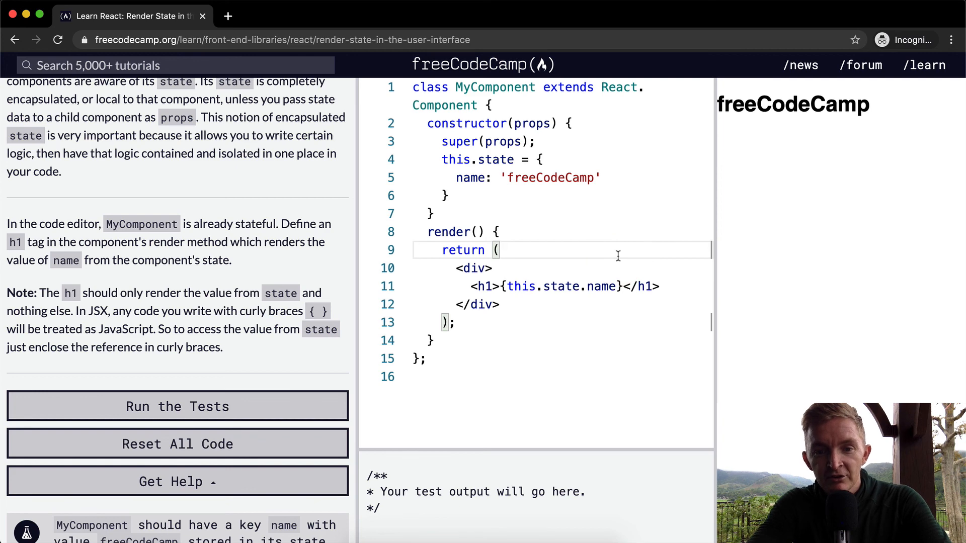
mouse_move(240, 397)
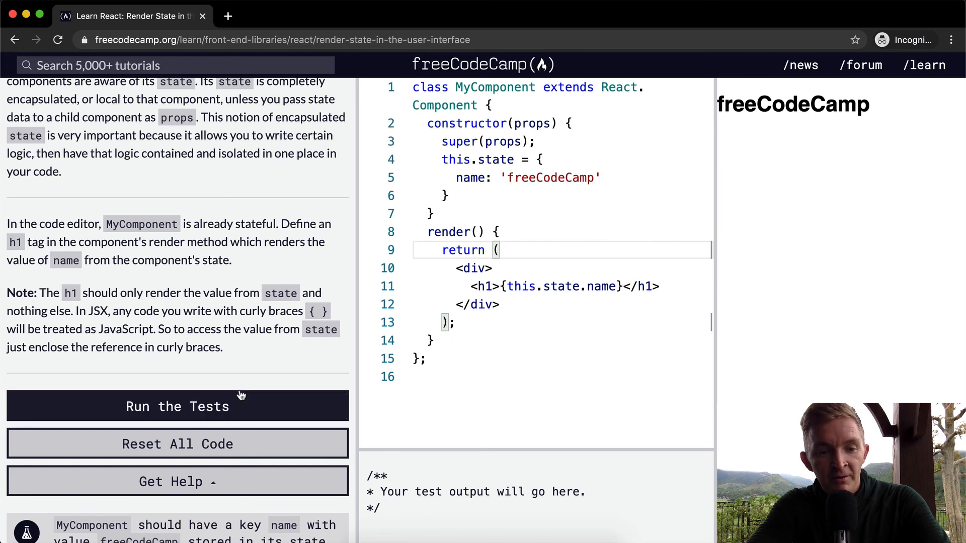
Step: Run the tests so the challenge passes with React 44% complete
click(177, 406)
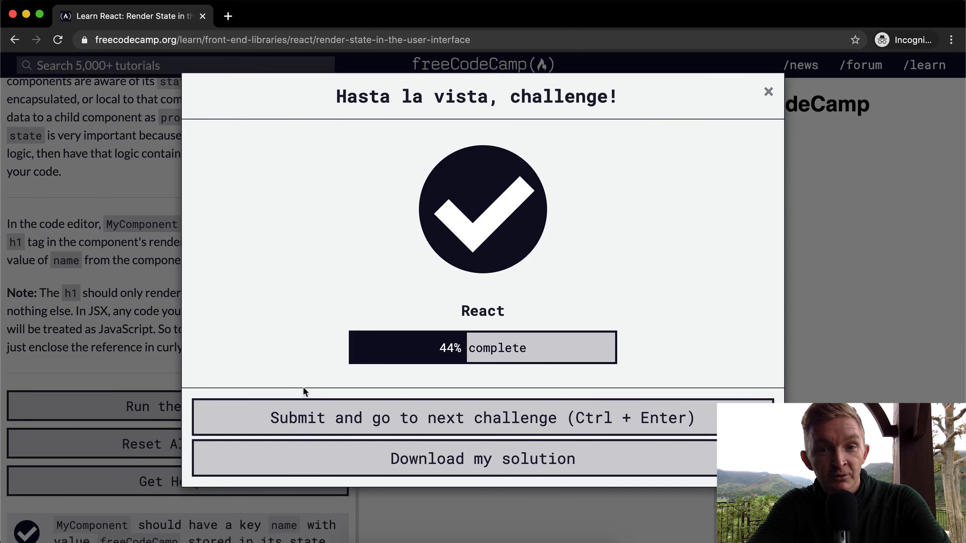